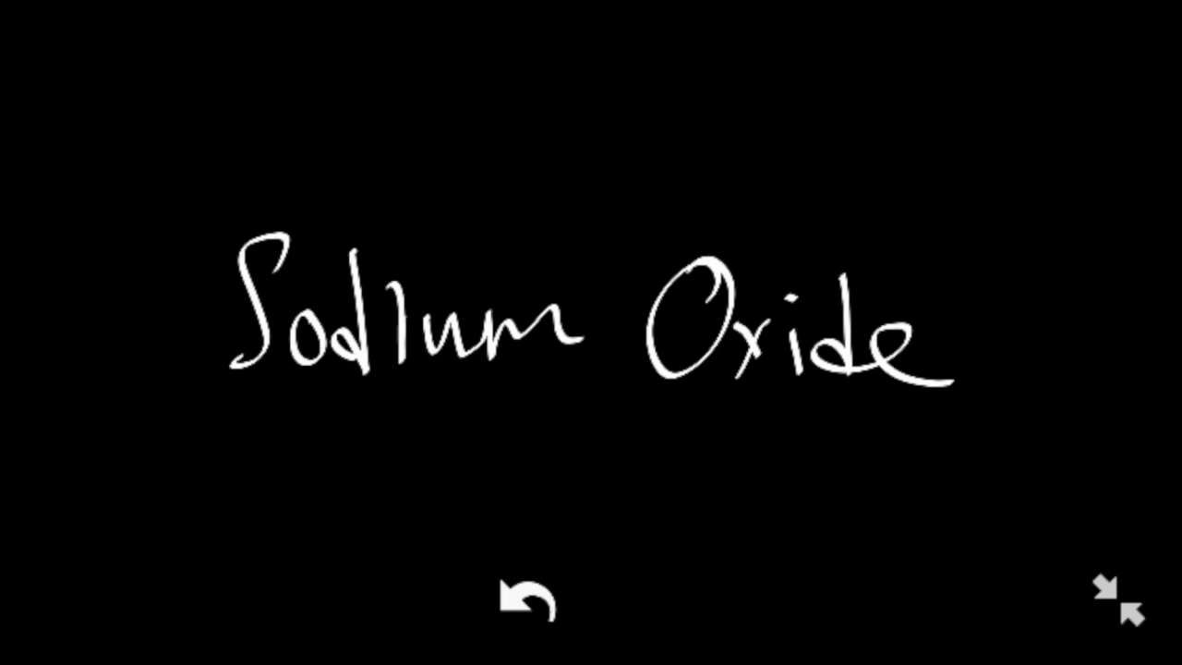
- Clear the board and handwrite Na at the left edge
{"action": "left_click", "coordinate": [528, 608]}
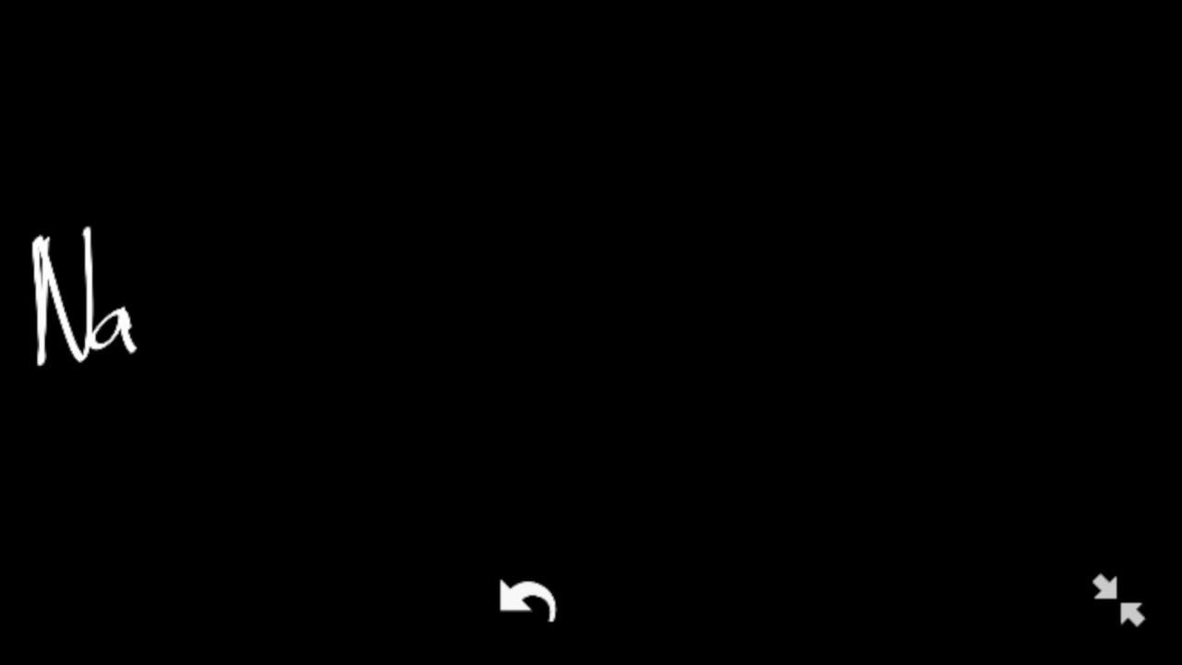
- Handwrite the water reaction Na2O(s) + H2O(l) → 2NaOH
{"action": "left_click_drag", "start_coordinate": [139, 332], "coordinate": [162, 379]}
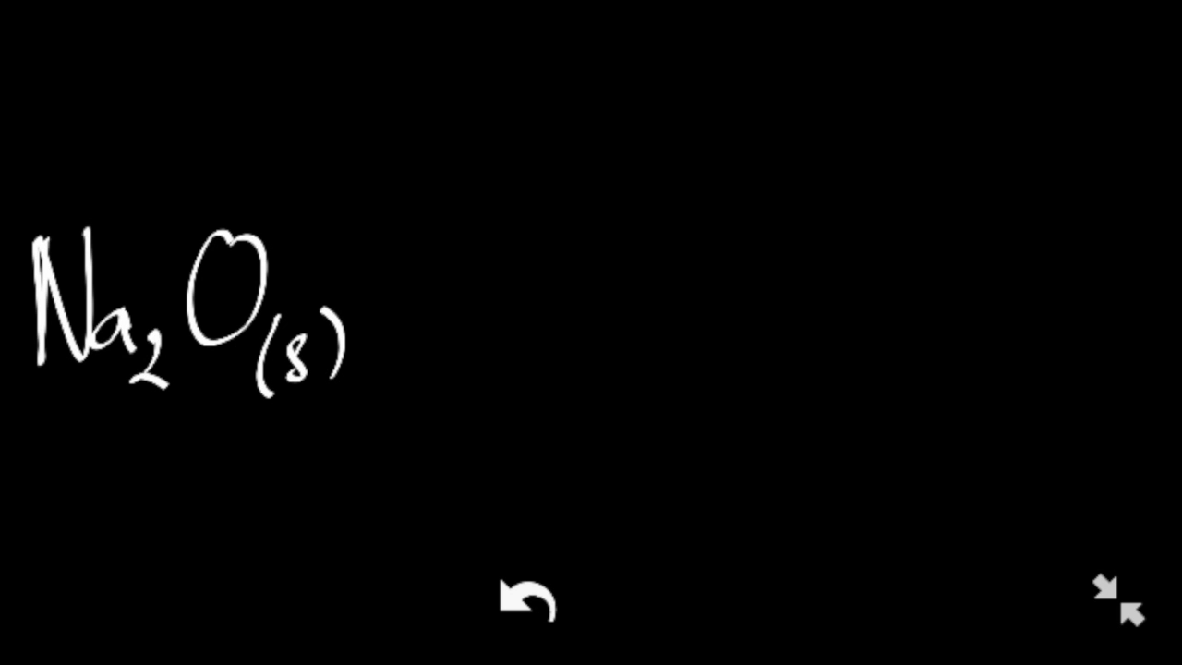
{"action": "type", "text": "+"}
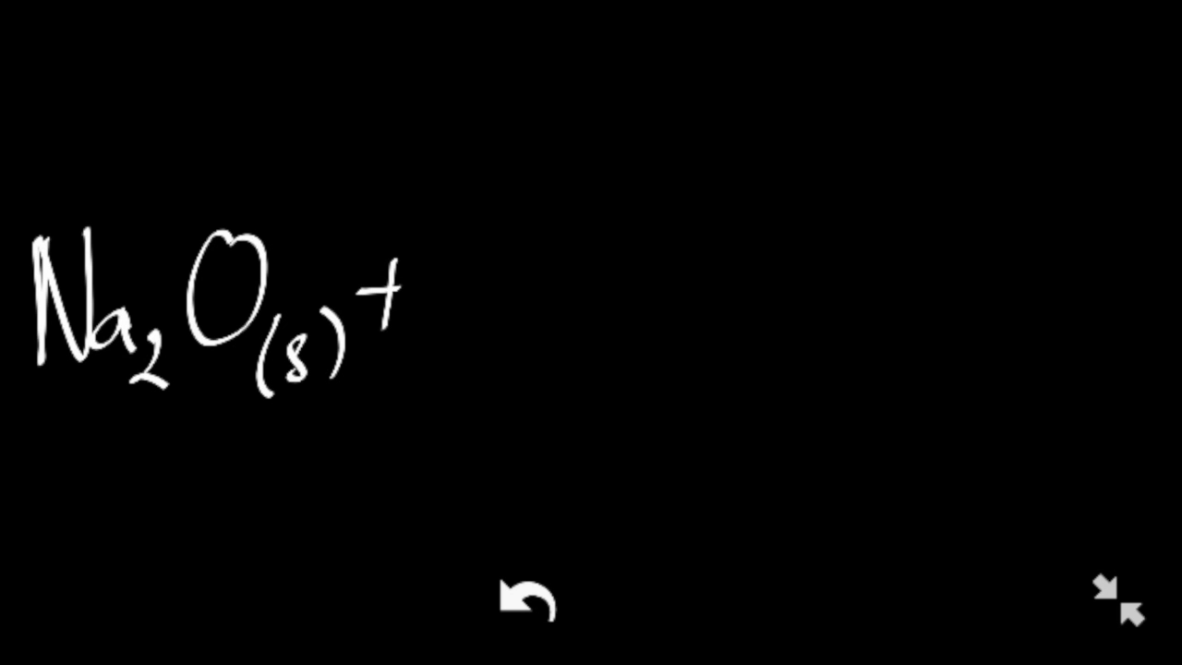
{"action": "left_click_drag", "start_coordinate": [416, 249], "coordinate": [434, 369]}
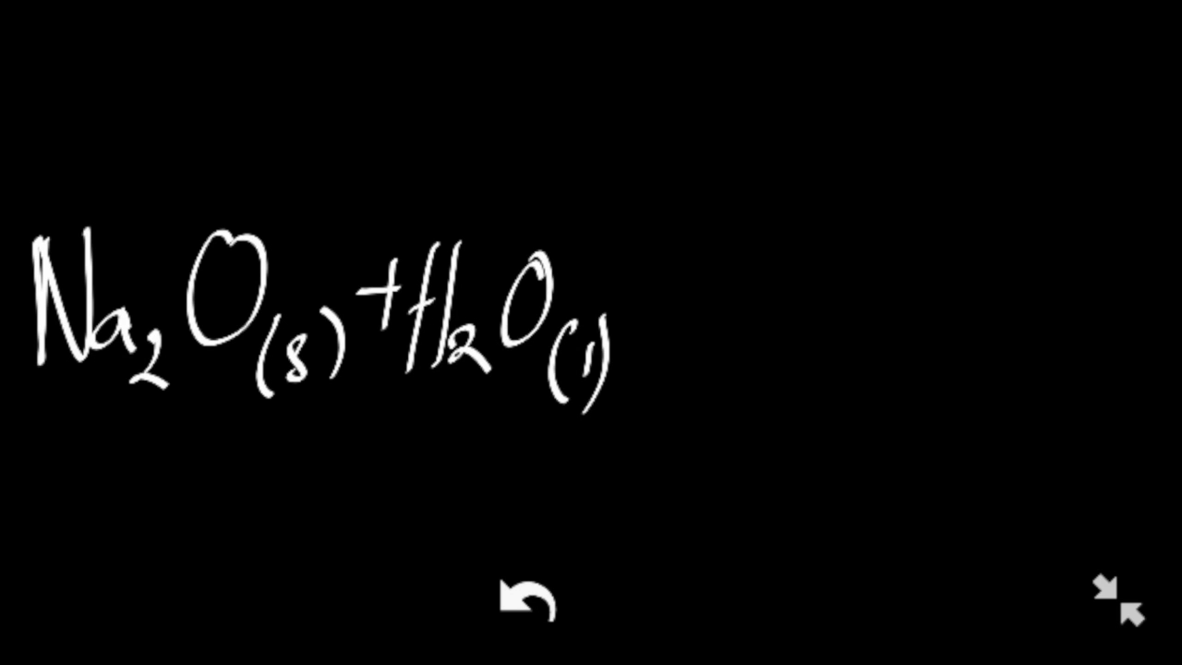
{"action": "left_click_drag", "start_coordinate": [628, 296], "coordinate": [711, 277]}
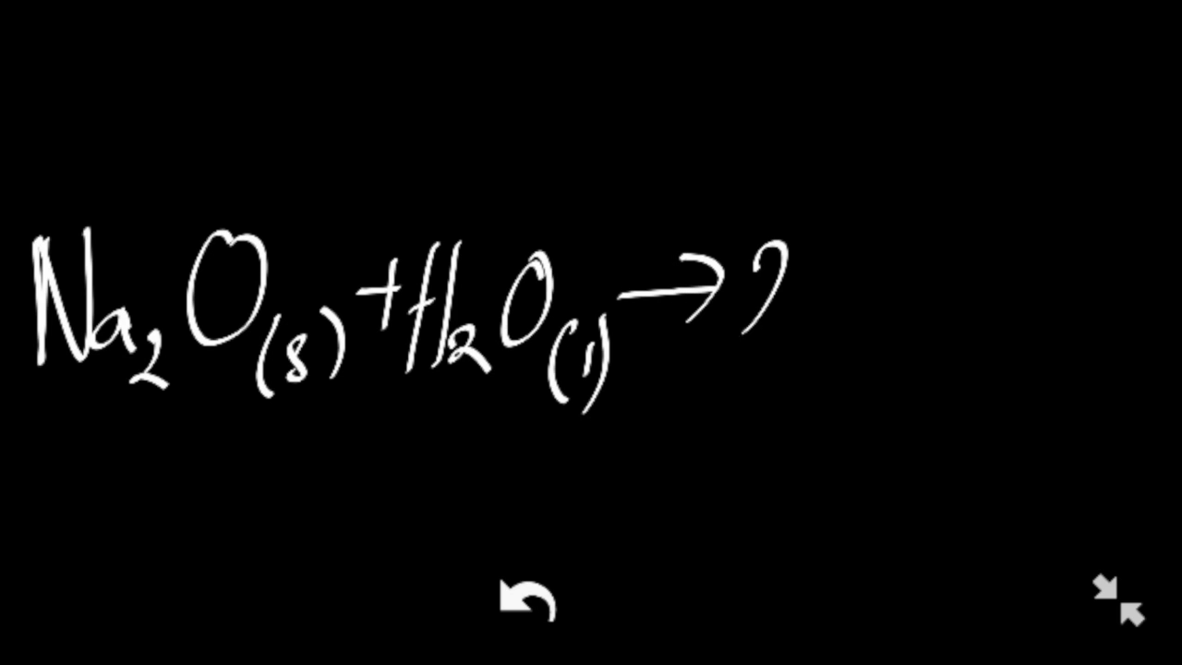
{"action": "type", "text": "2Na"}
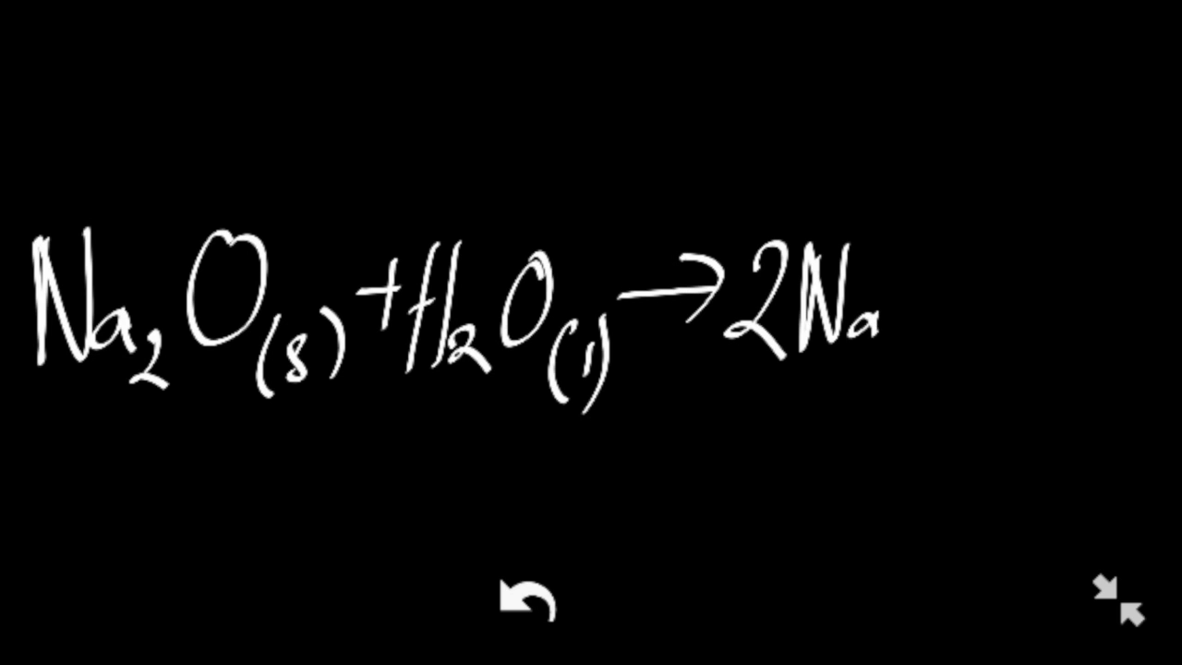
{"action": "type", "text": "OH"}
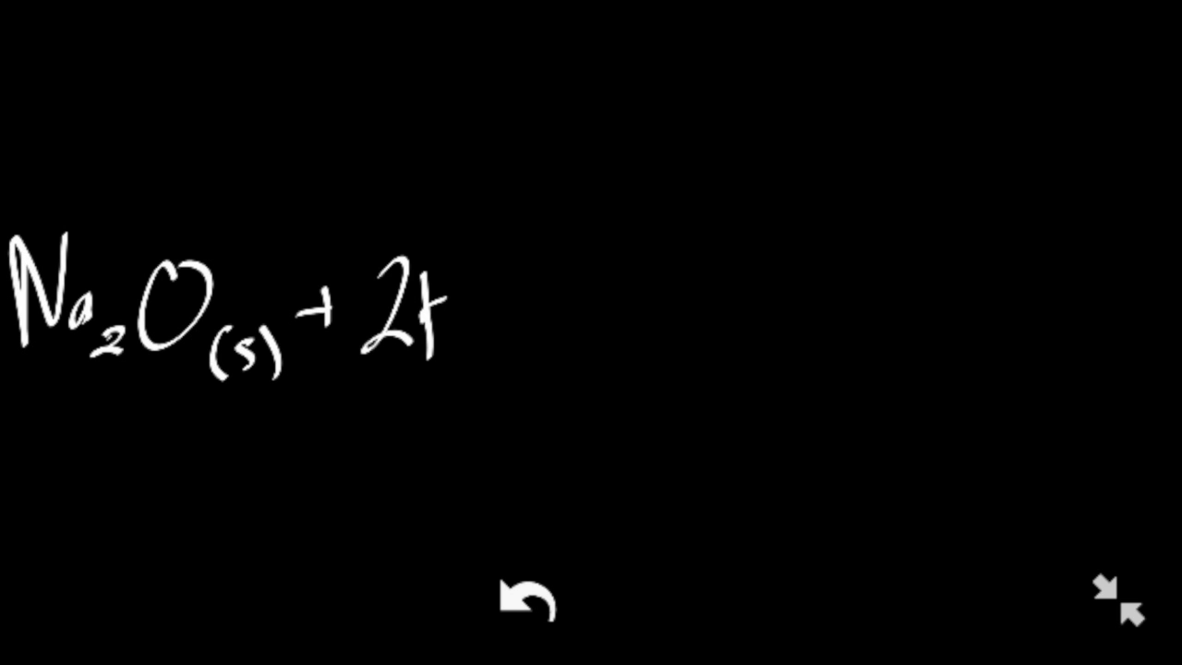
- Complete the acid reaction: 2HCl(aq) → NaCl(aq) + H2O(l)
{"action": "type", "text": "HCl"}
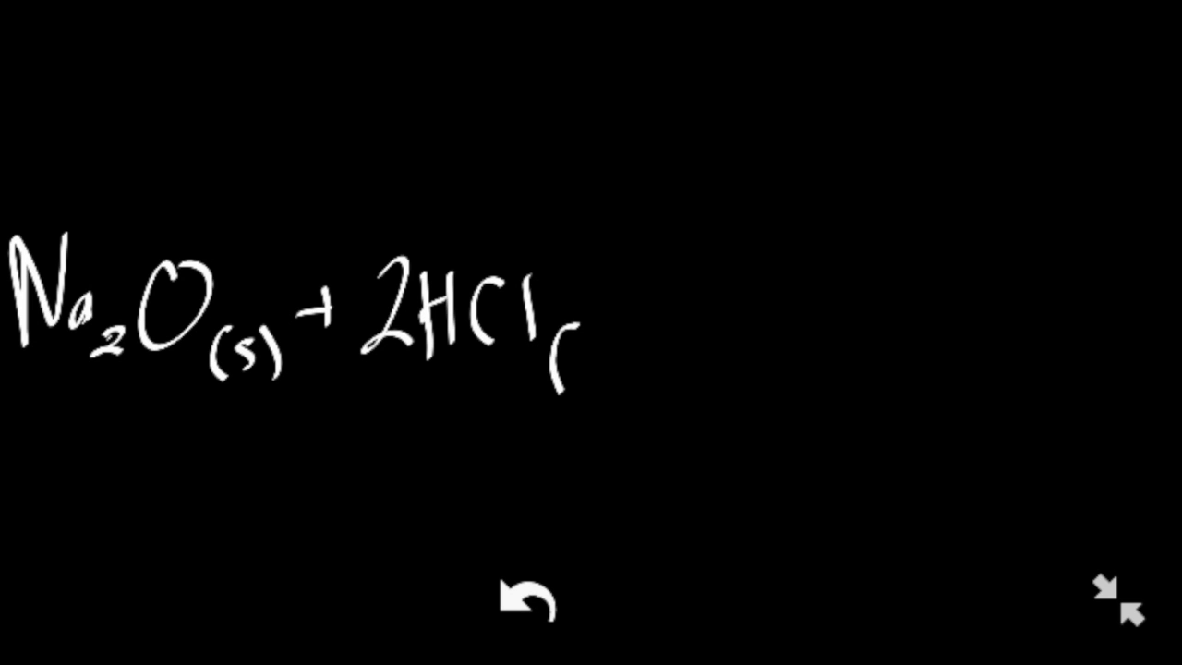
{"action": "type", "text": "(aq) →"}
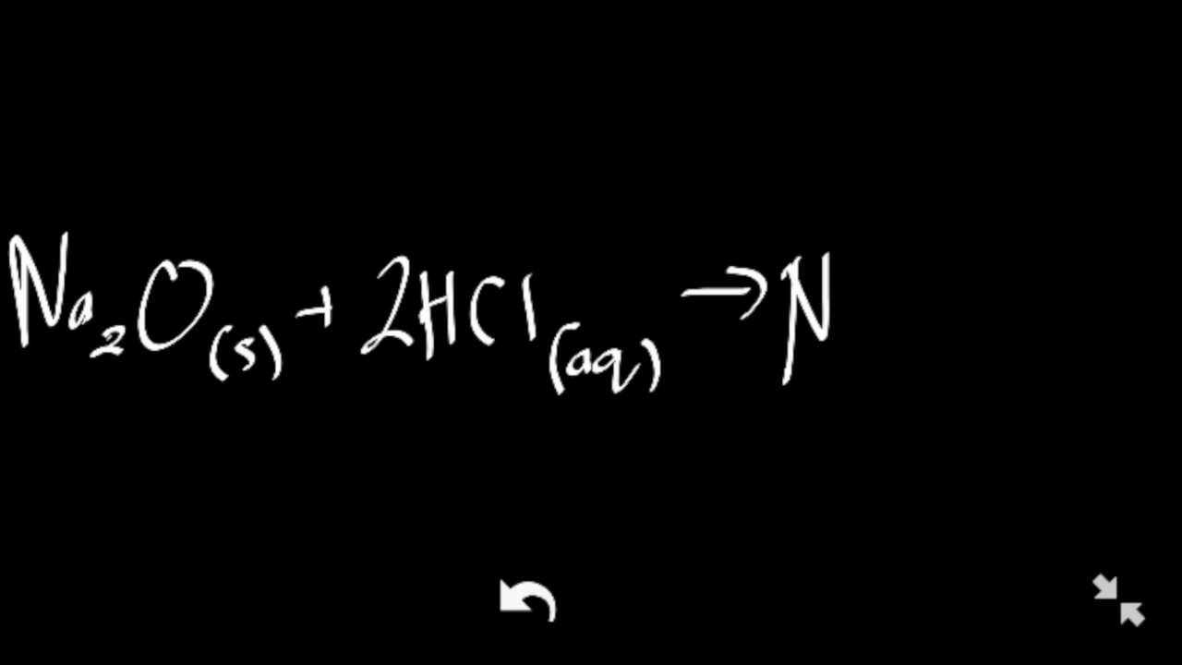
{"action": "type", "text": "NaCl (aq)"}
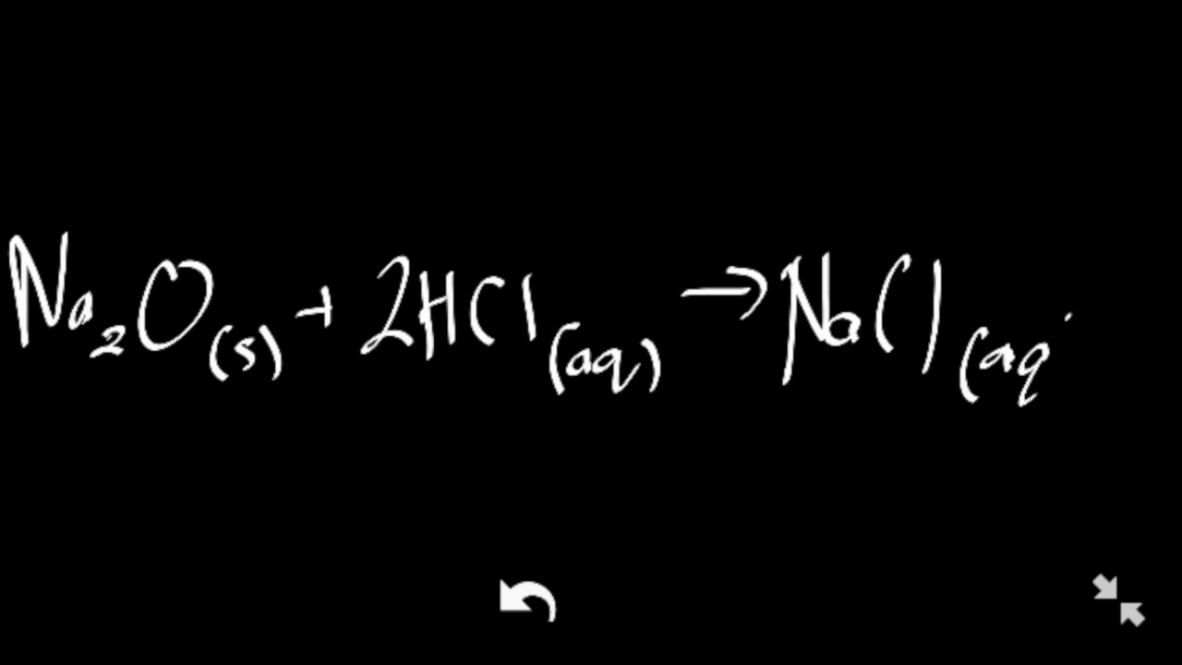
{"action": "type", "text": "+"}
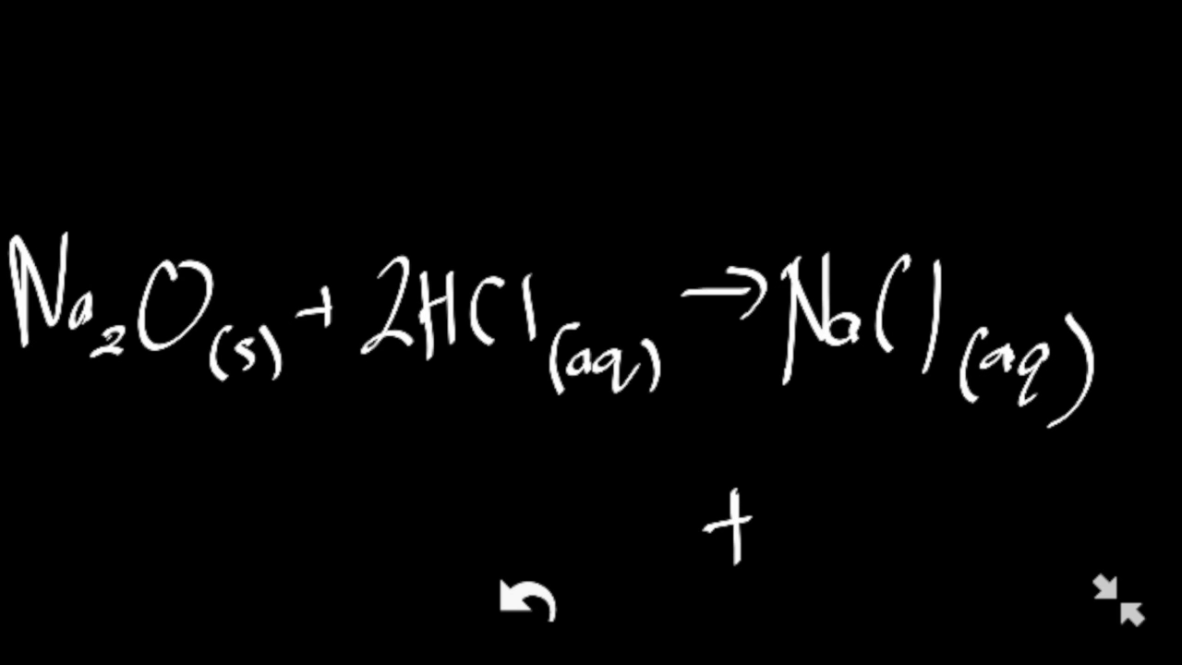
{"action": "type", "text": "H2O-"}
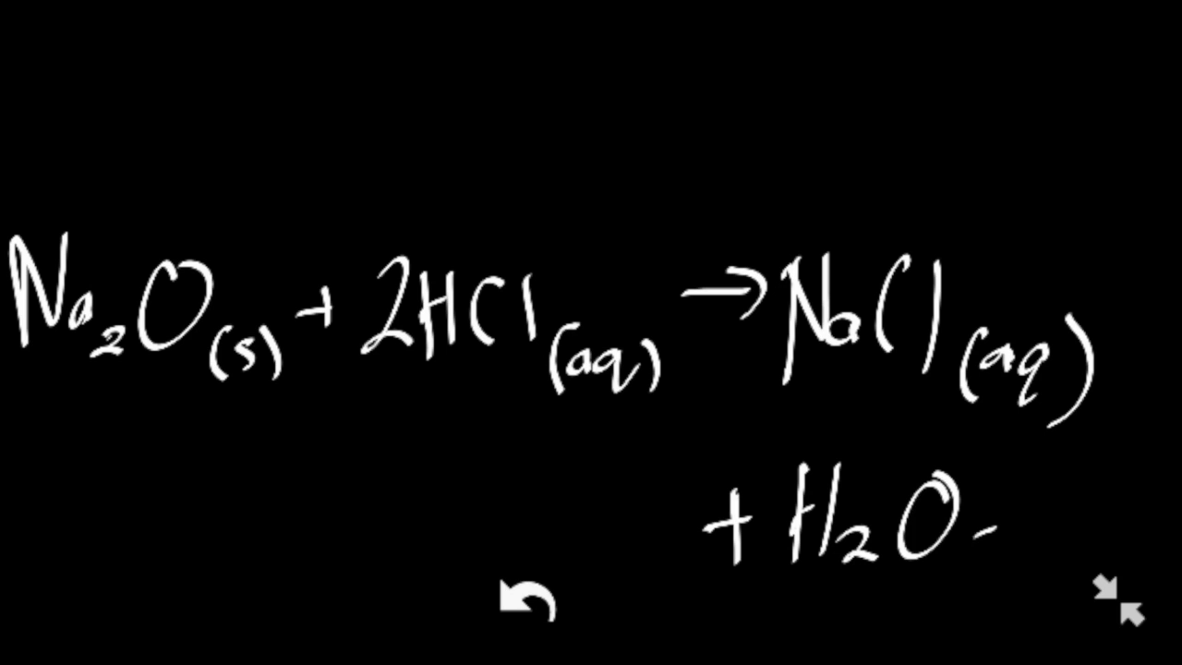
{"action": "type", "text": "(l)"}
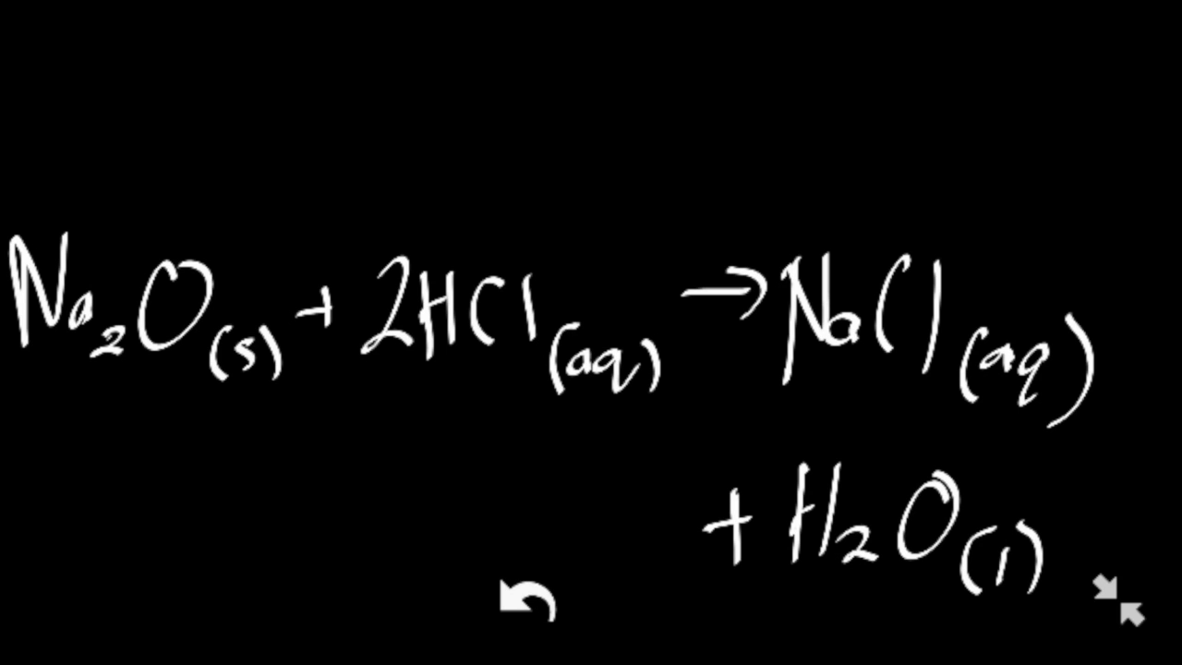